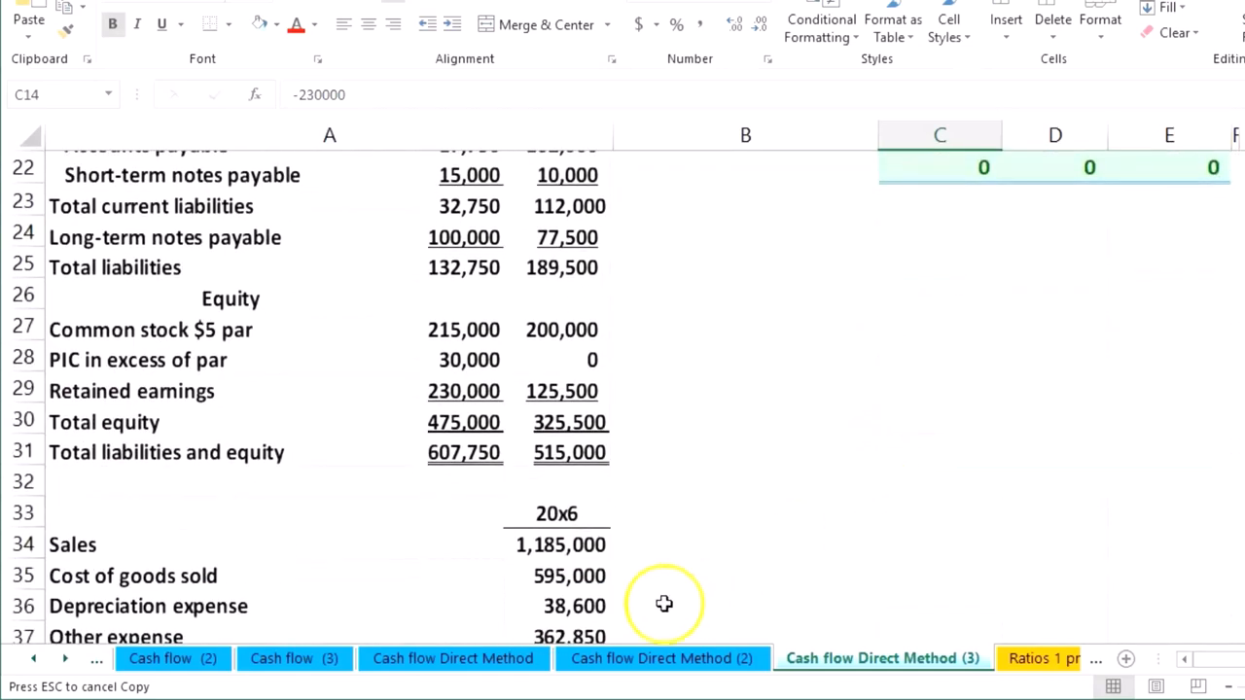
Replace the 20x5 retained earnings in C14 with the prior-year (125,500) from D14
scroll(up, 3)
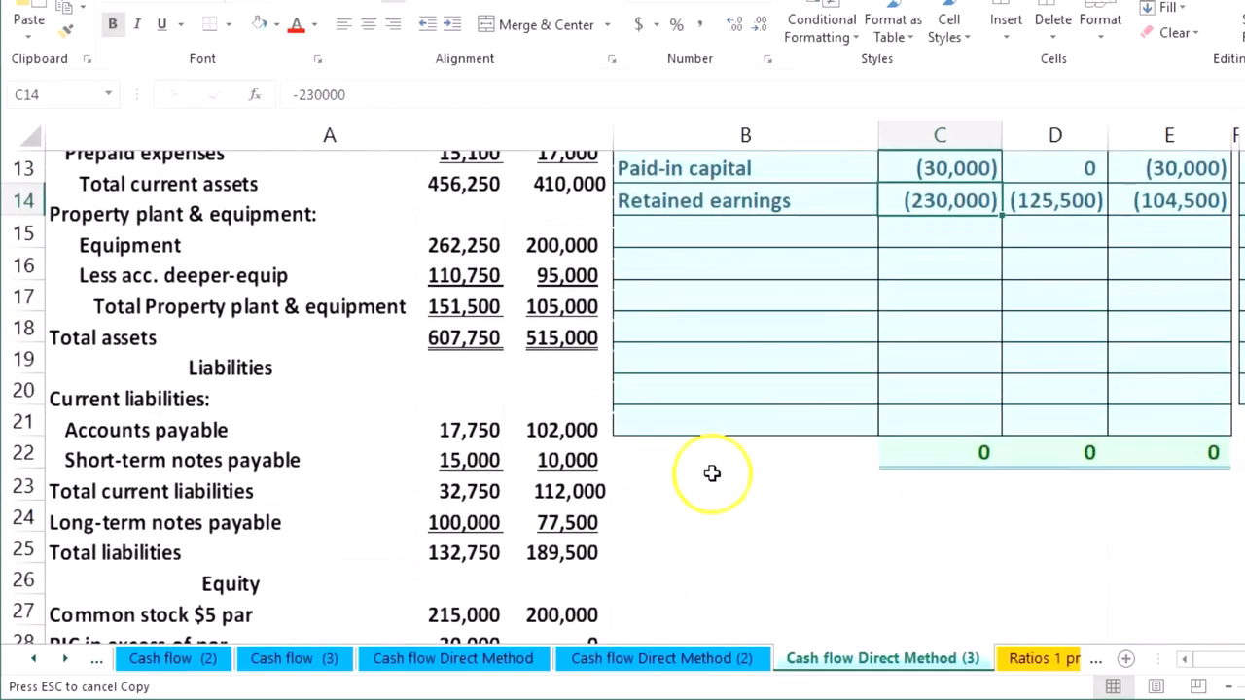
scroll(up, 3)
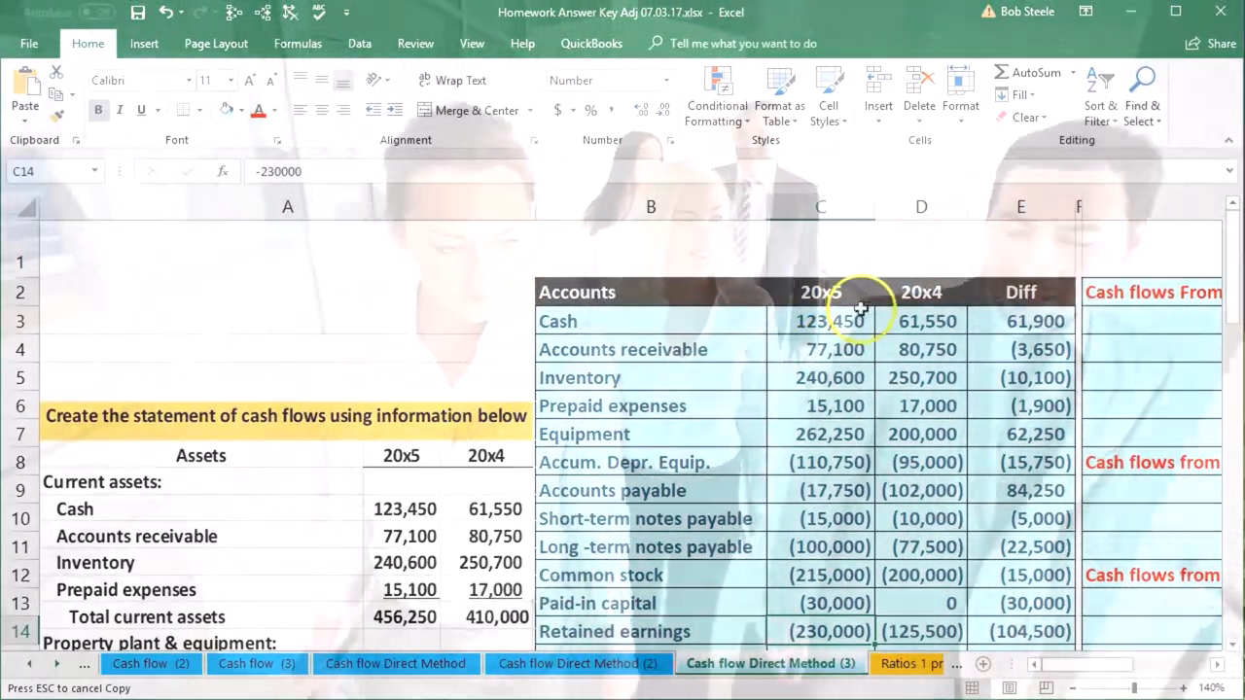
scroll(down, 3)
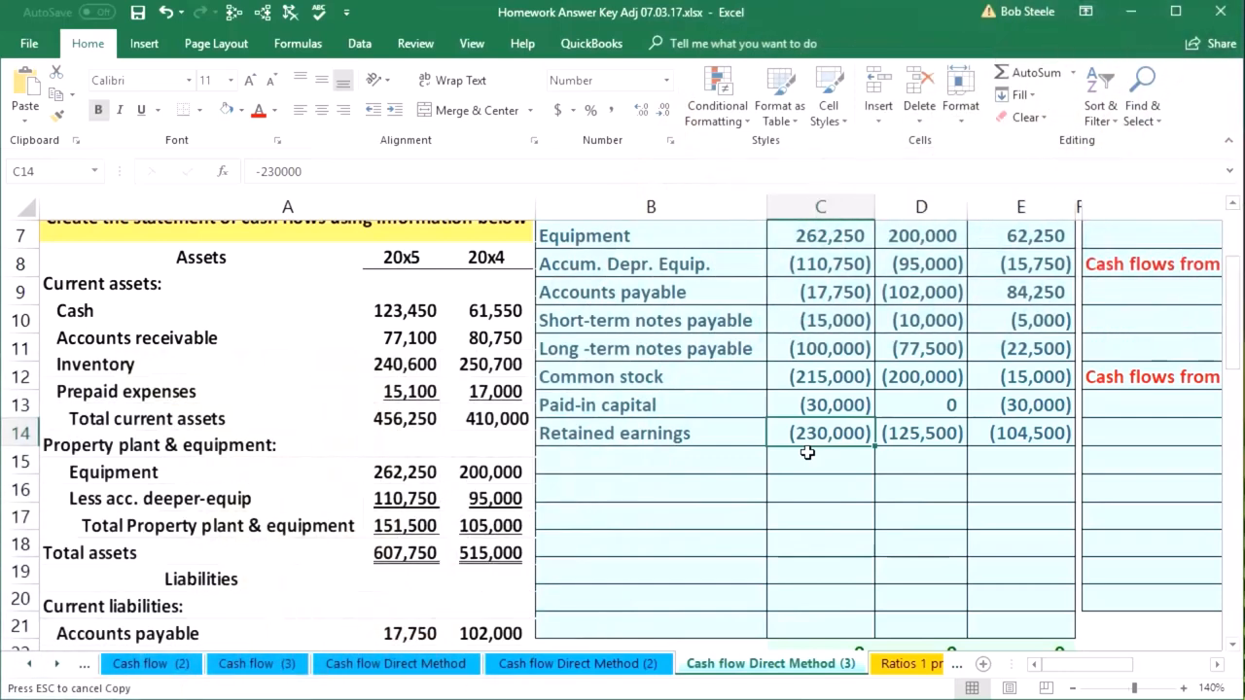
mouse_move(854, 455)
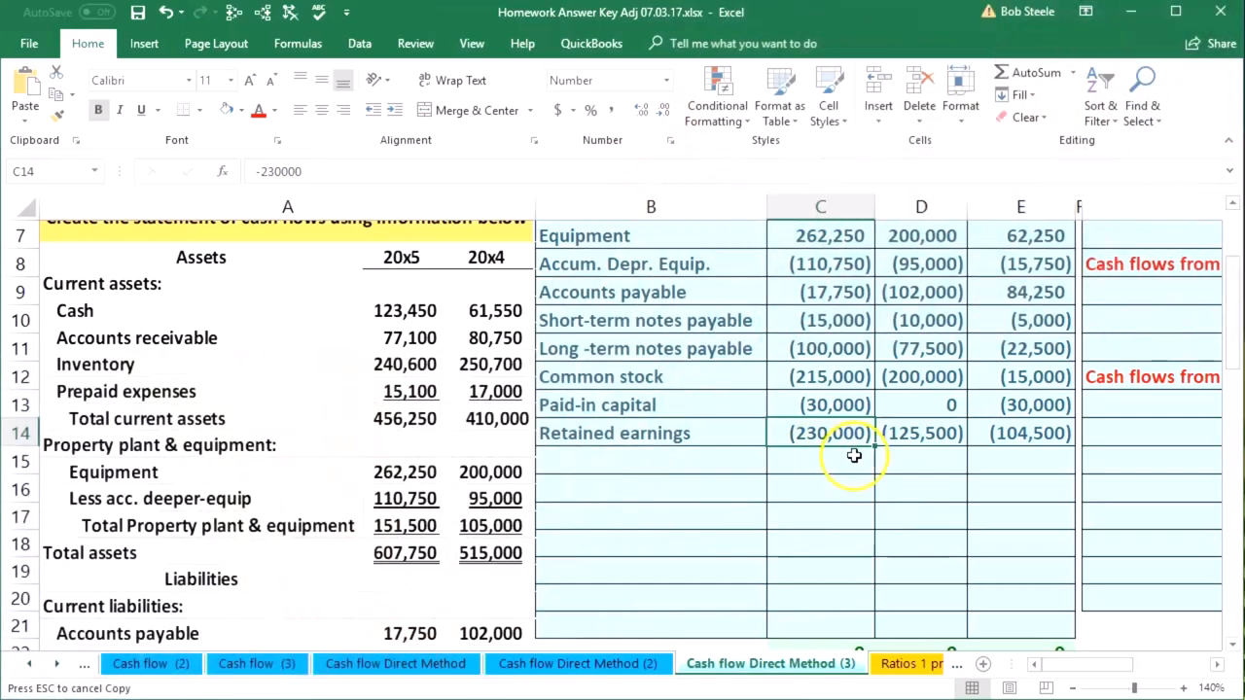
click(921, 433)
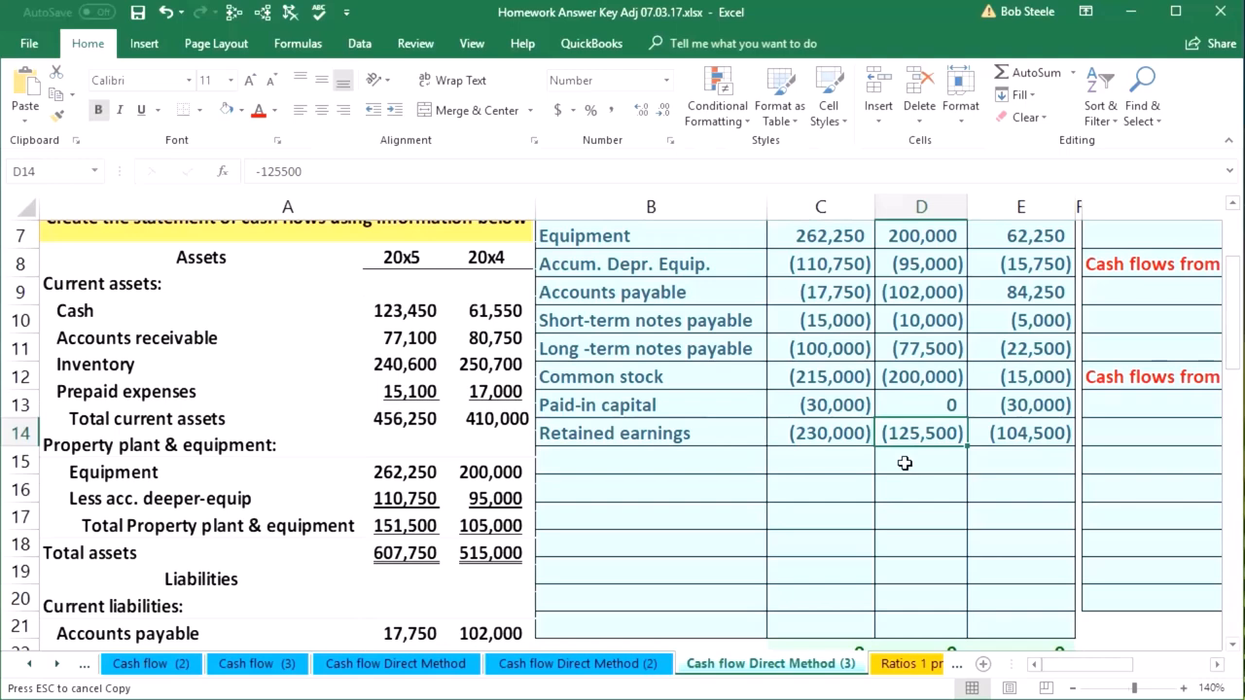
click(820, 433)
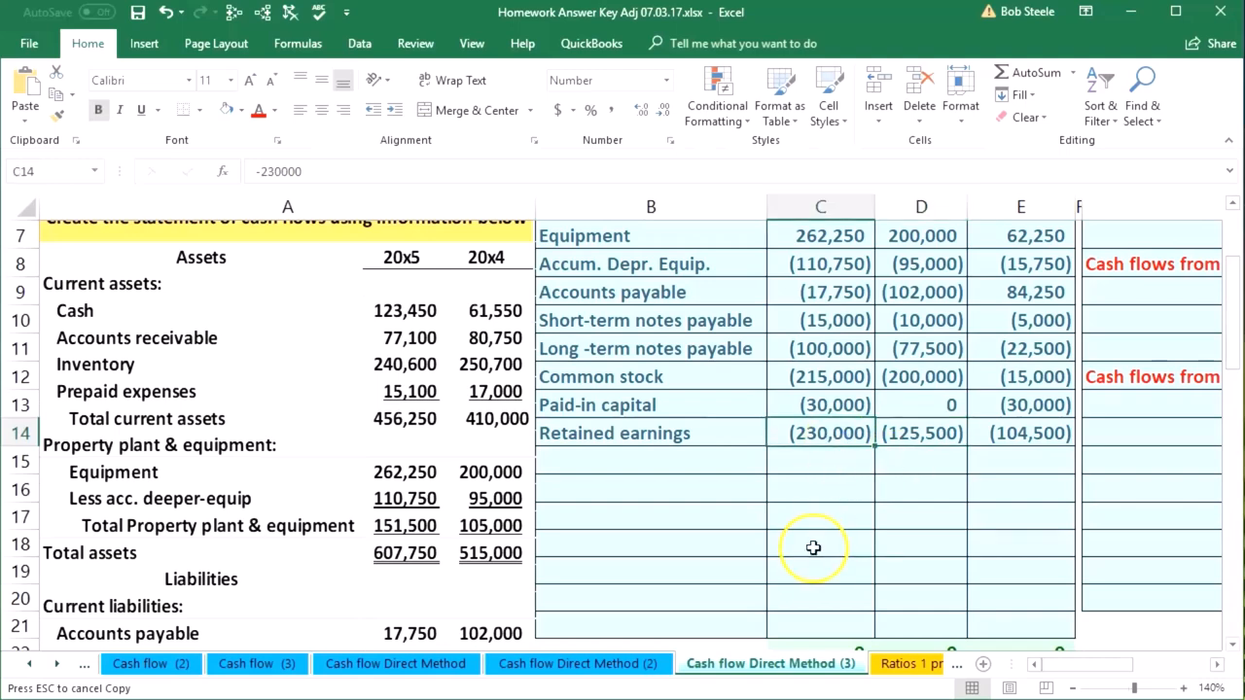
mouse_move(813, 548)
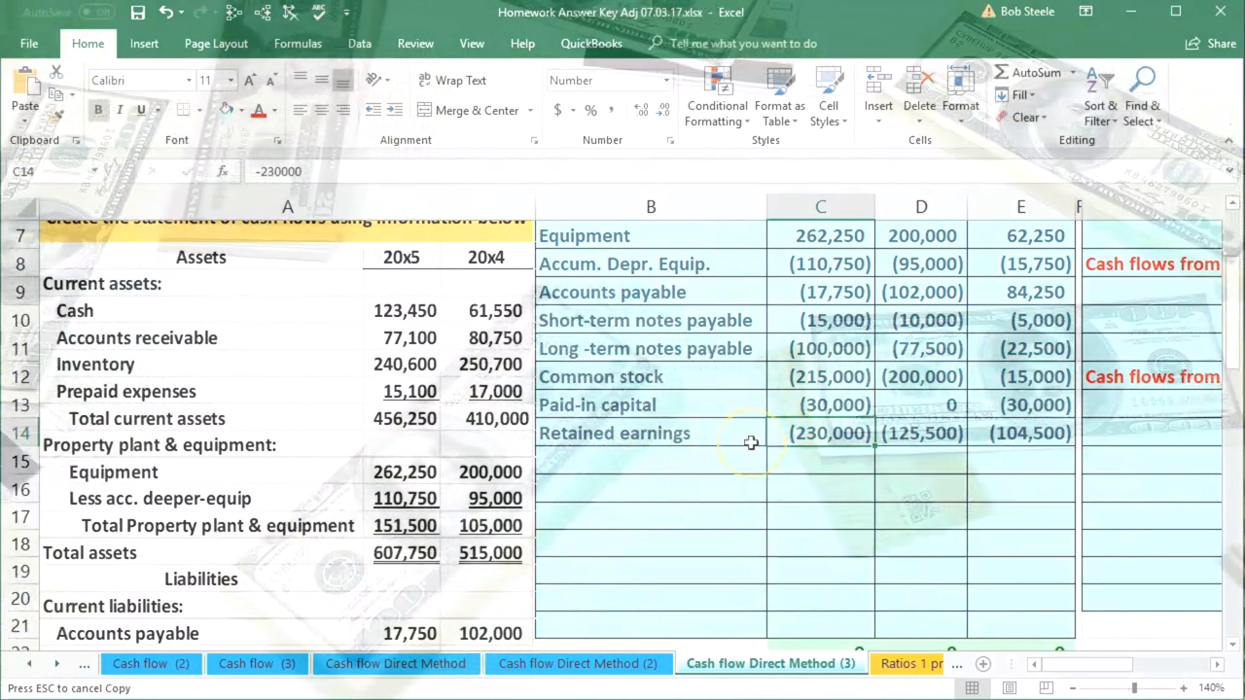
mouse_move(884, 477)
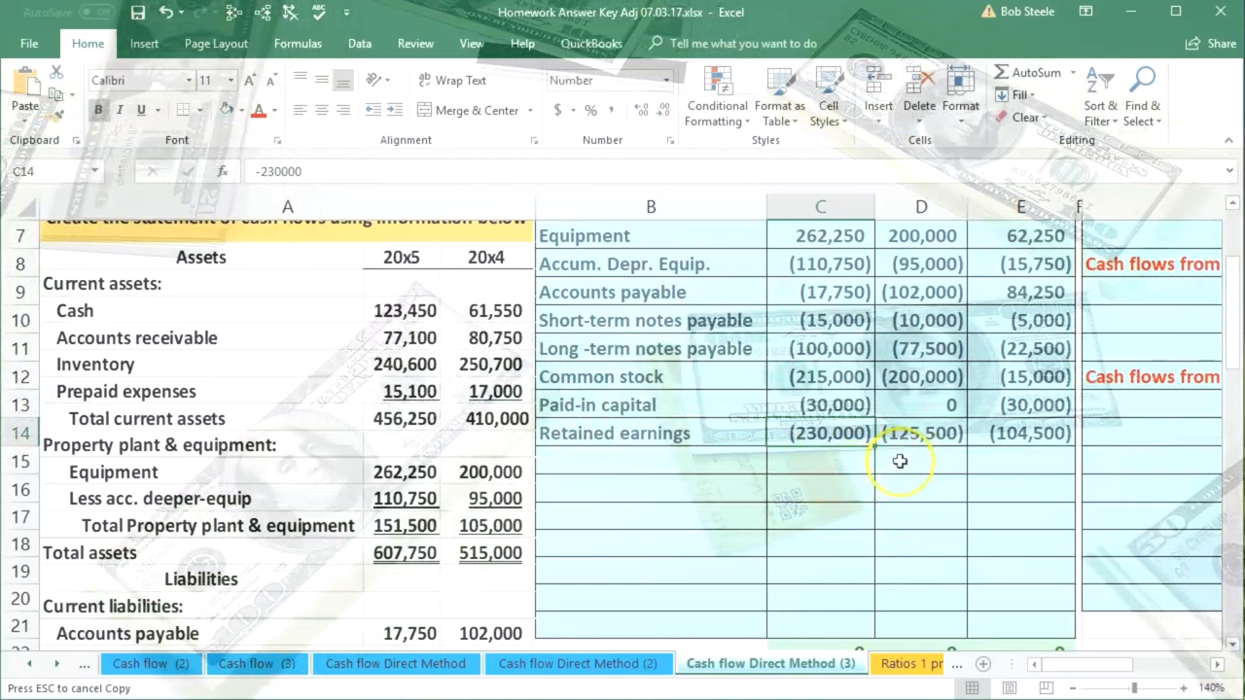
mouse_move(827, 466)
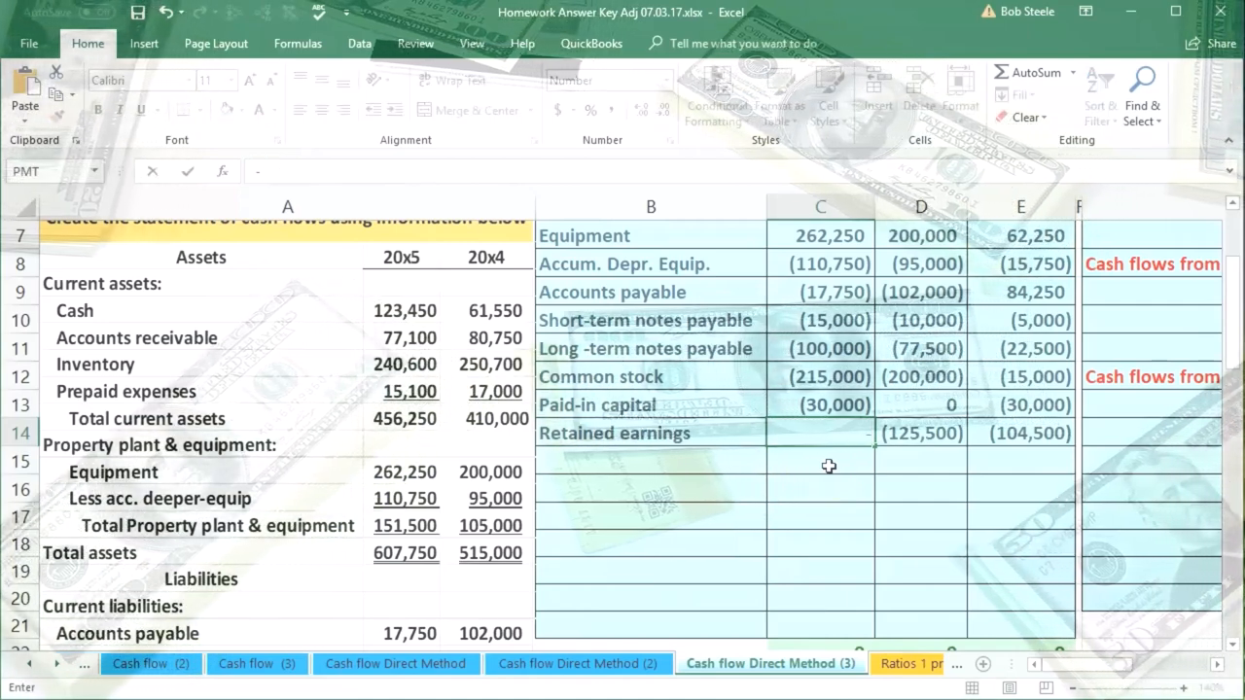
text(-1255)
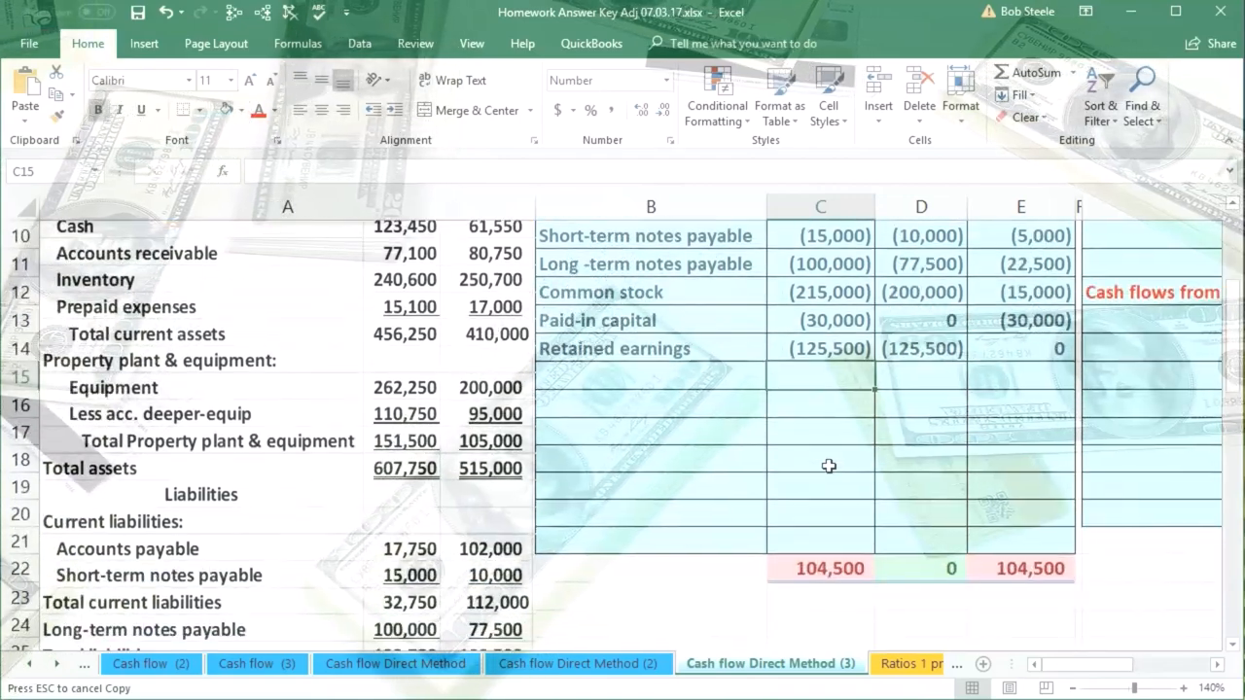
scroll(down, 3)
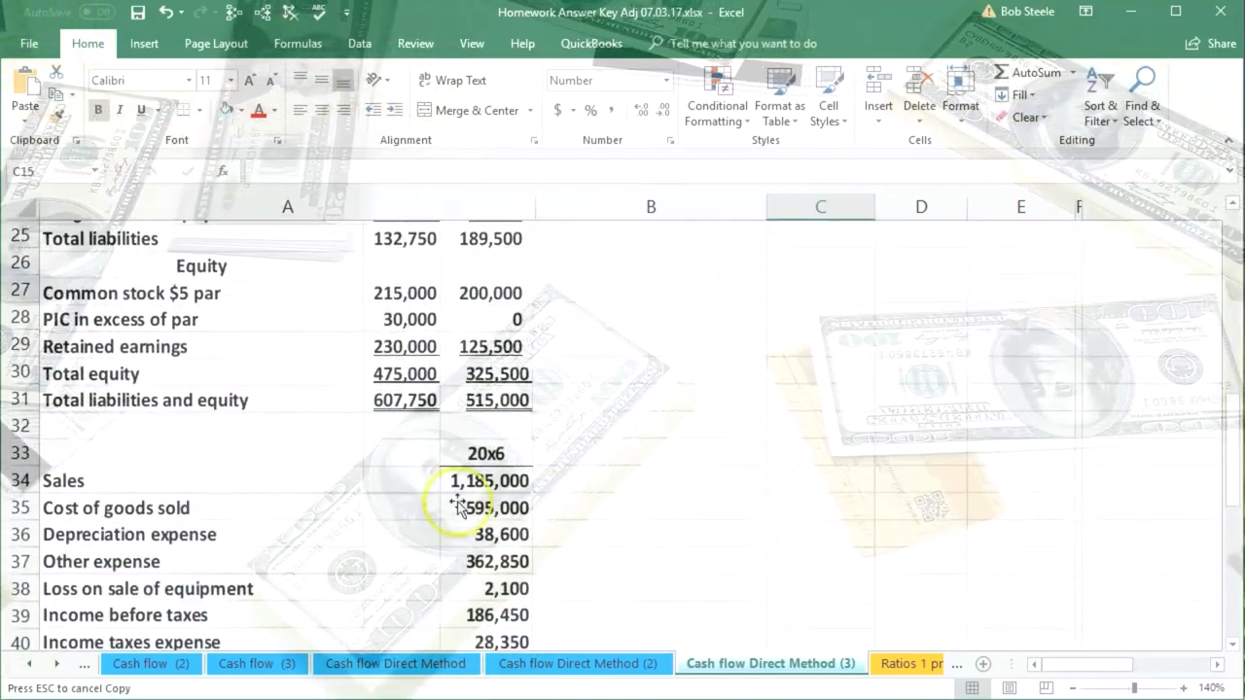
scroll(down, 3)
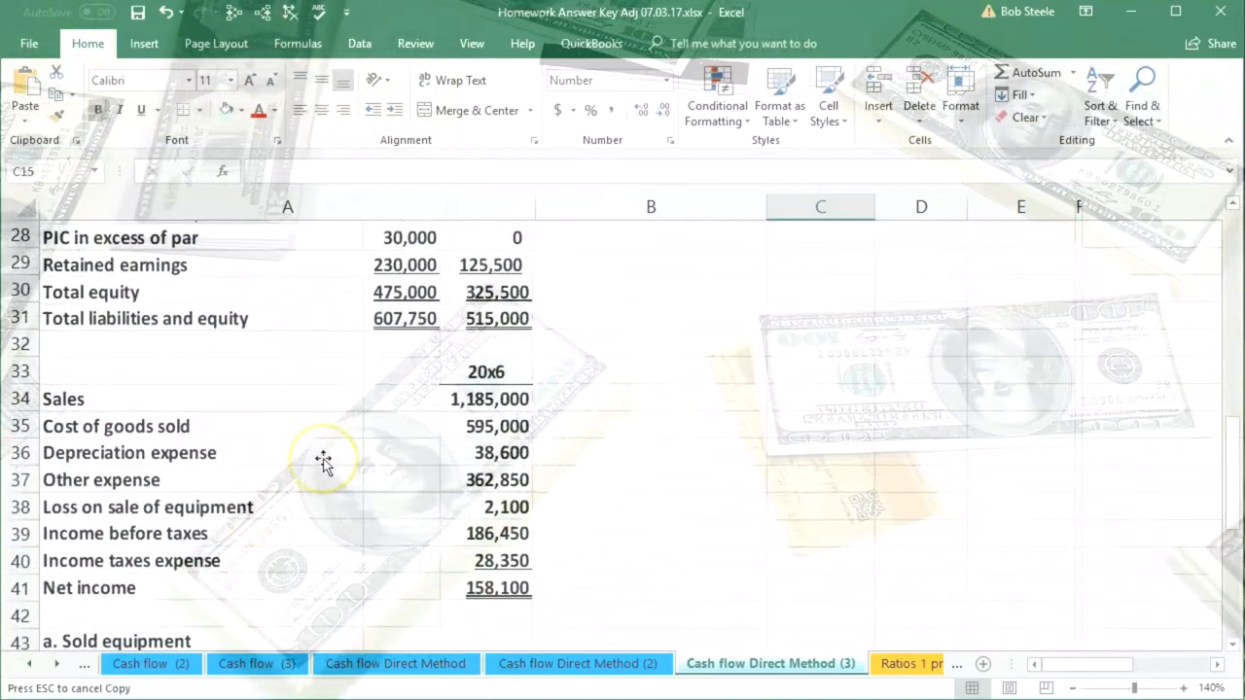
mouse_move(540, 598)
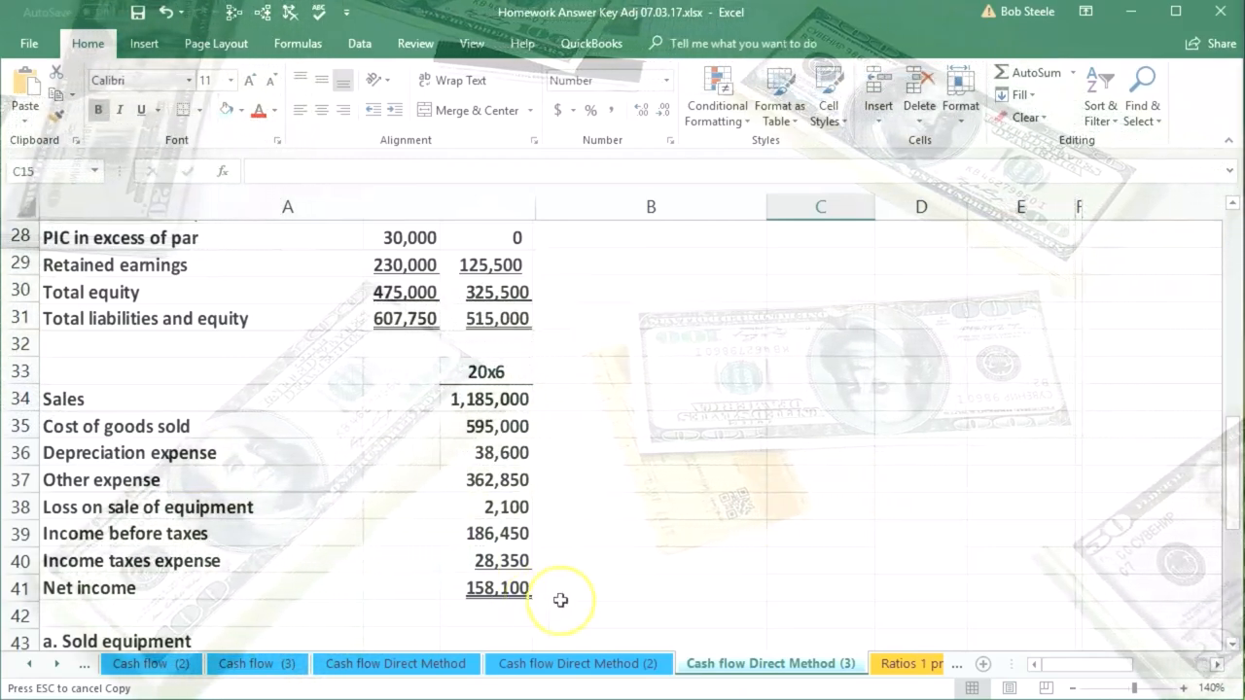
mouse_move(676, 516)
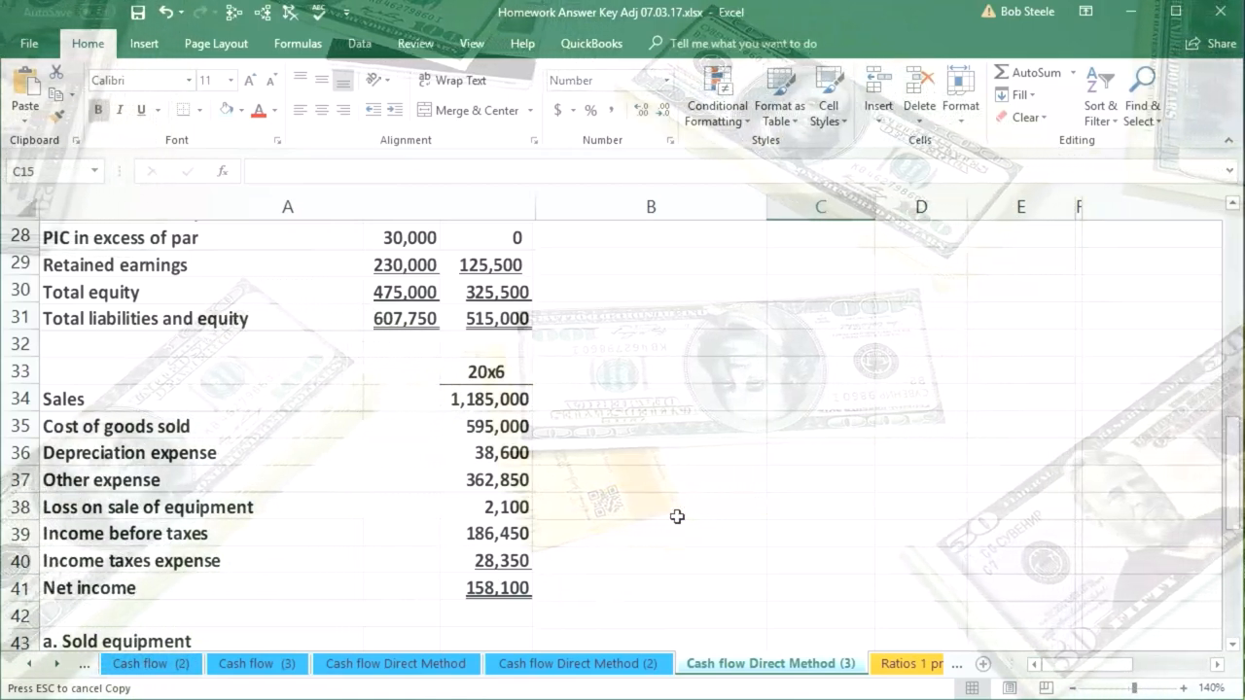
scroll(down, 3)
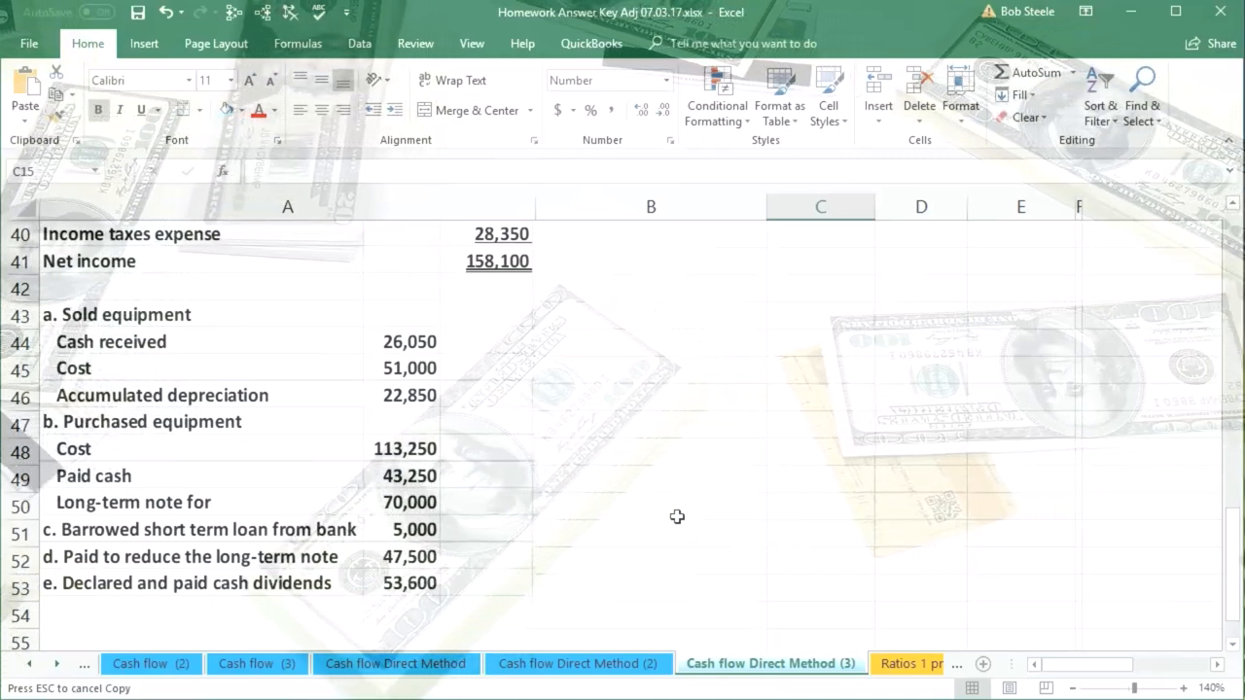
mouse_move(467, 591)
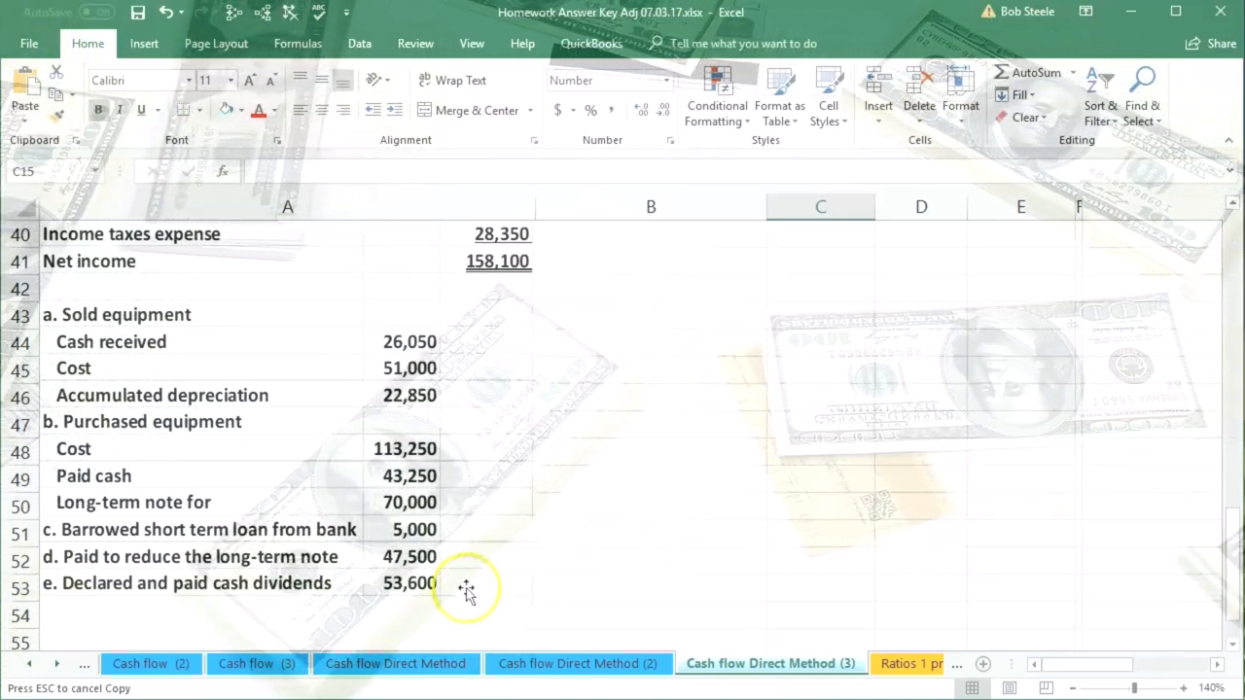